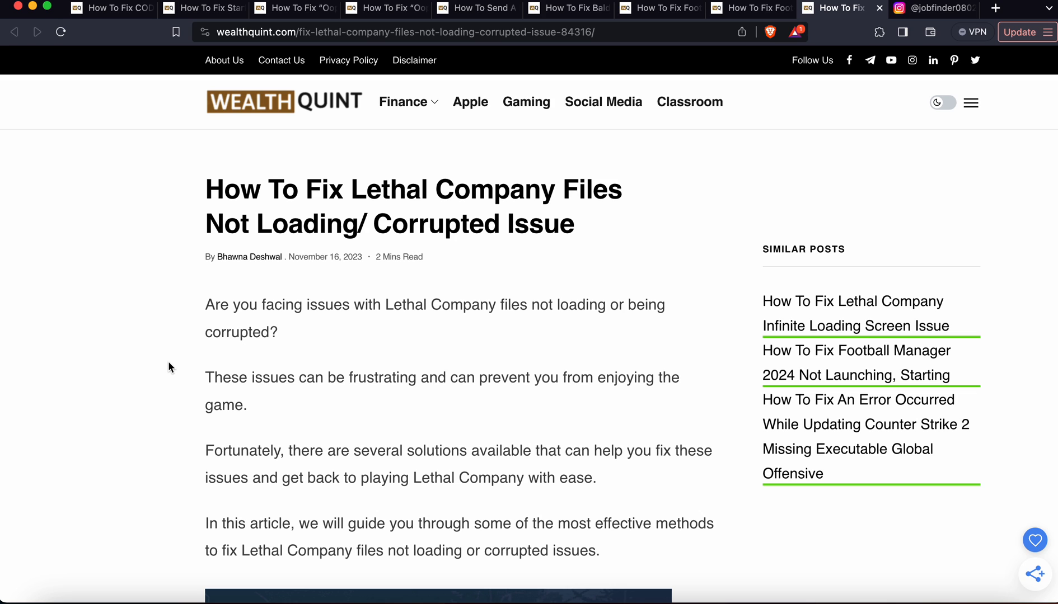
scroll(down, 3)
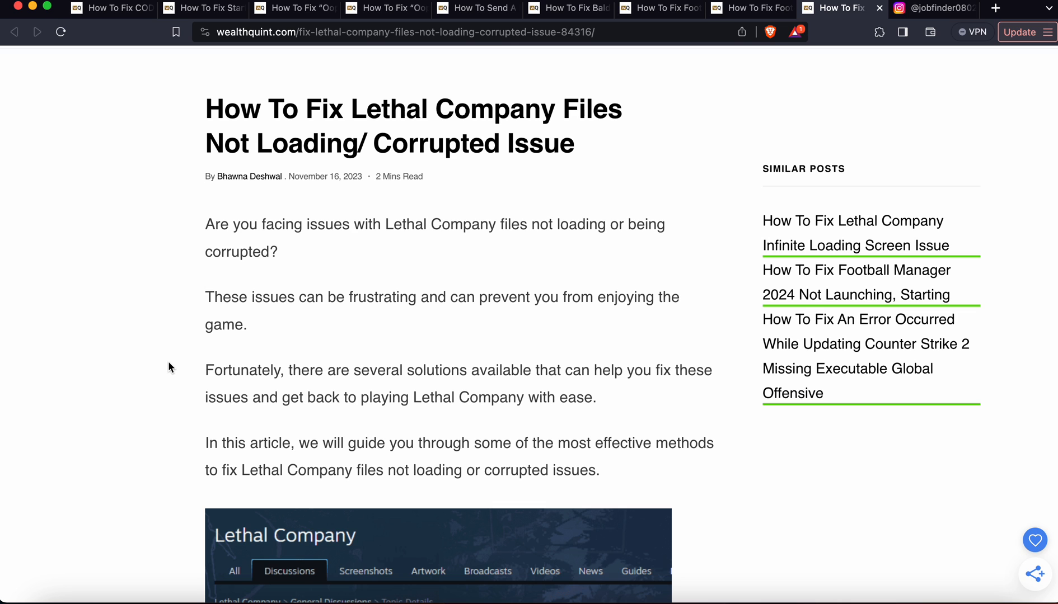
scroll(down, 3)
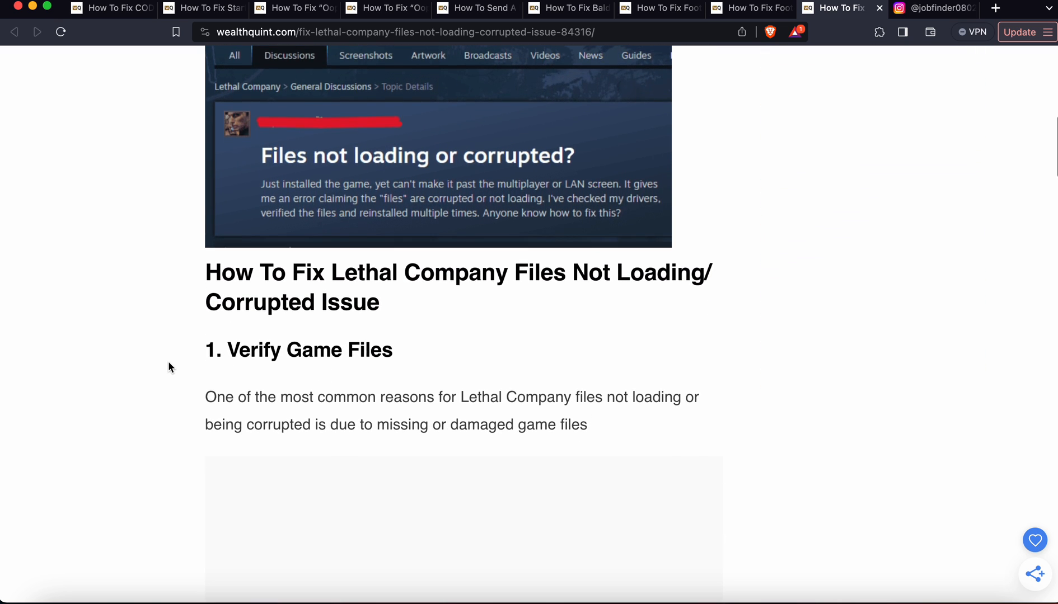
scroll(down, 3)
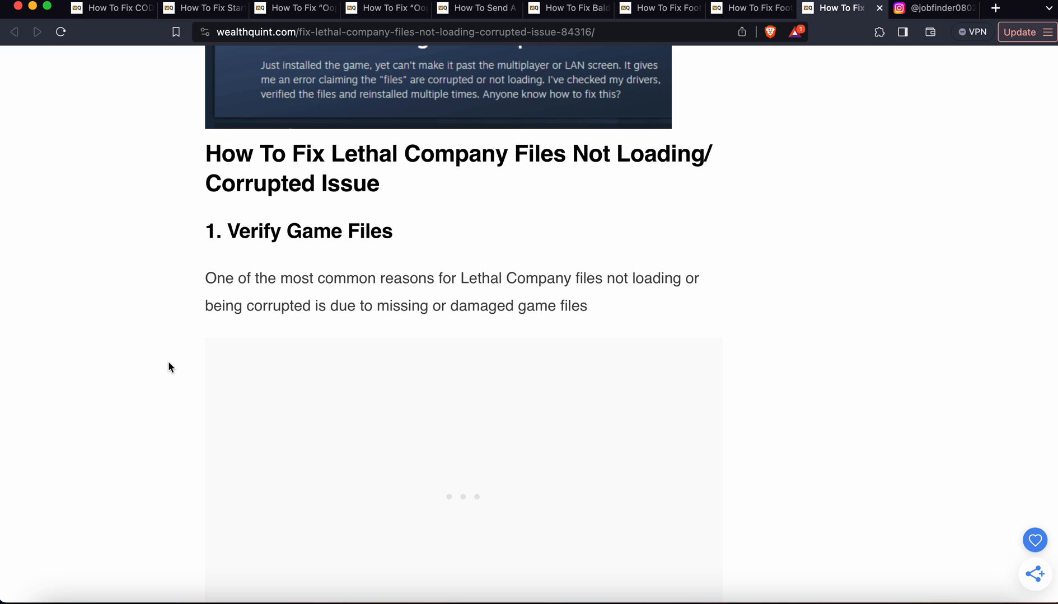
scroll(down, 3)
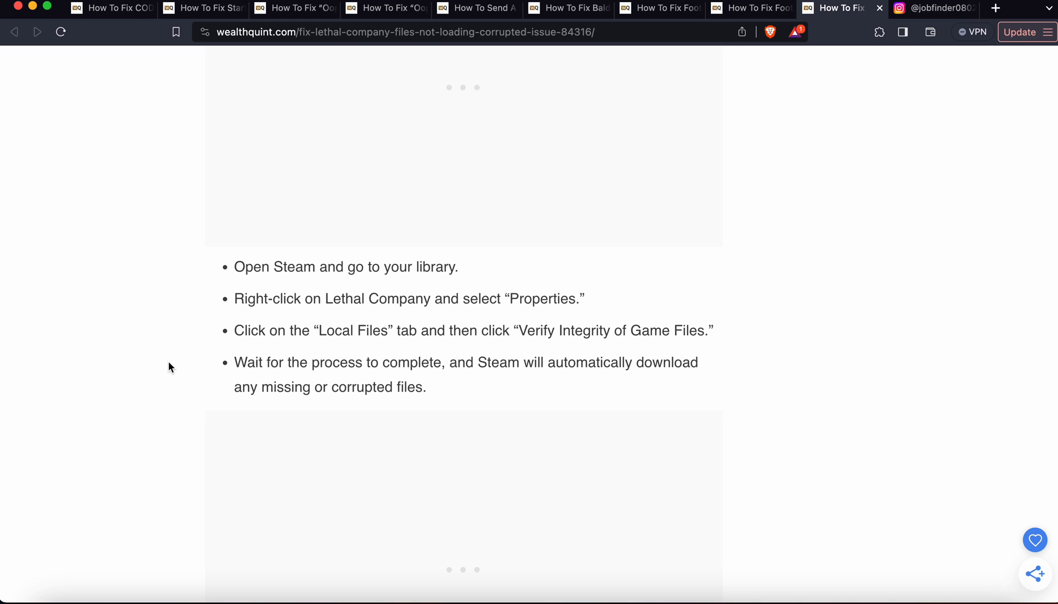
scroll(down, 3)
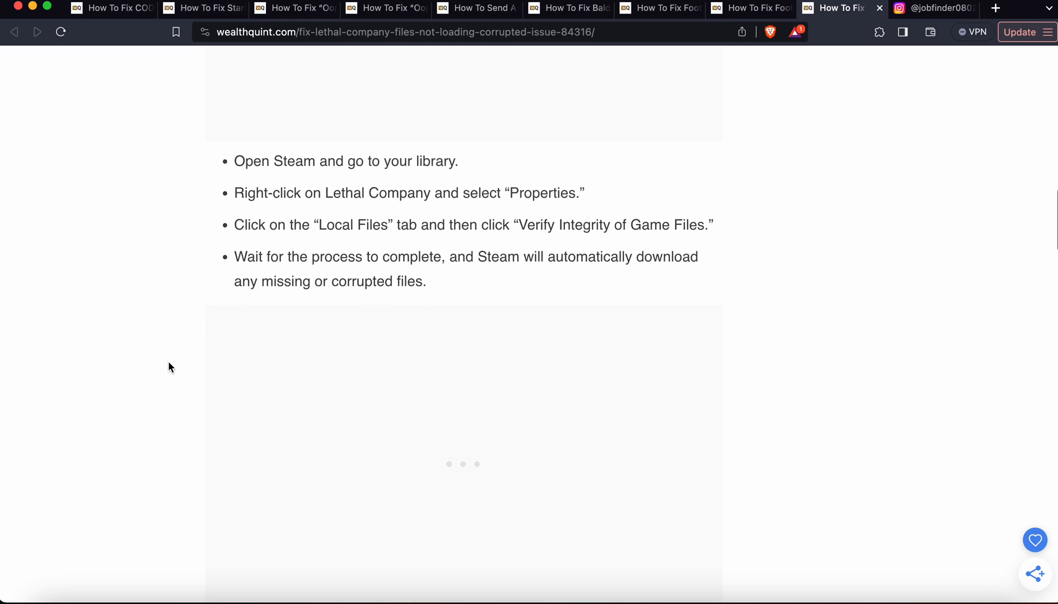
scroll(down, 3)
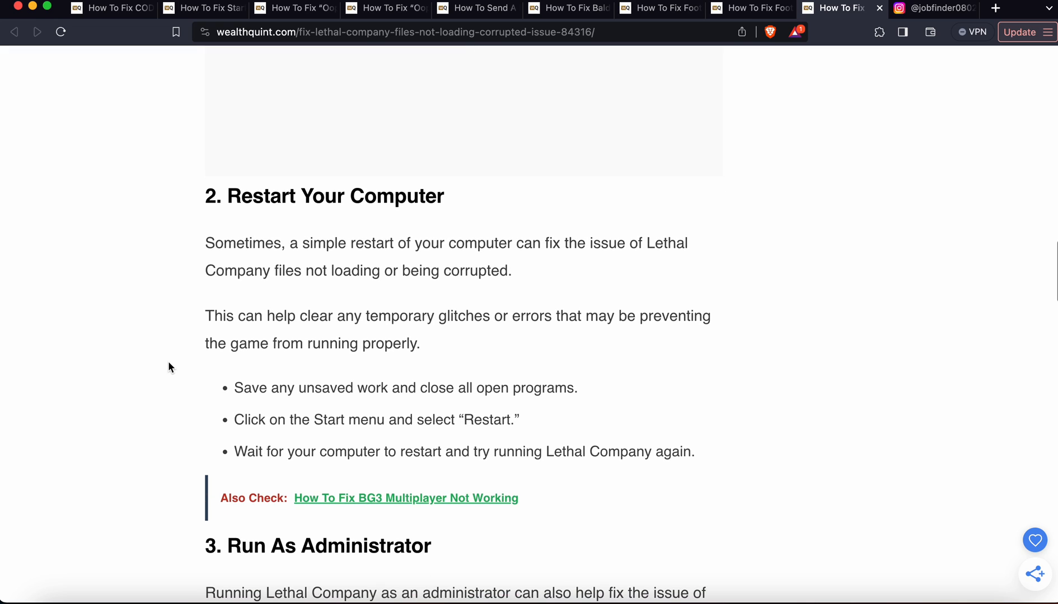
scroll(down, 3)
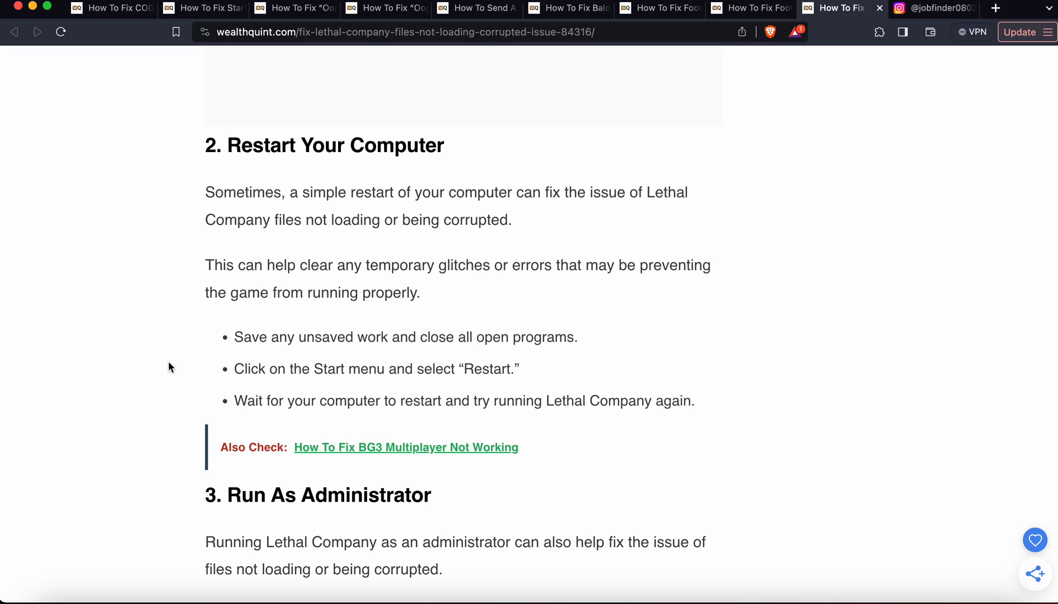
scroll(down, 3)
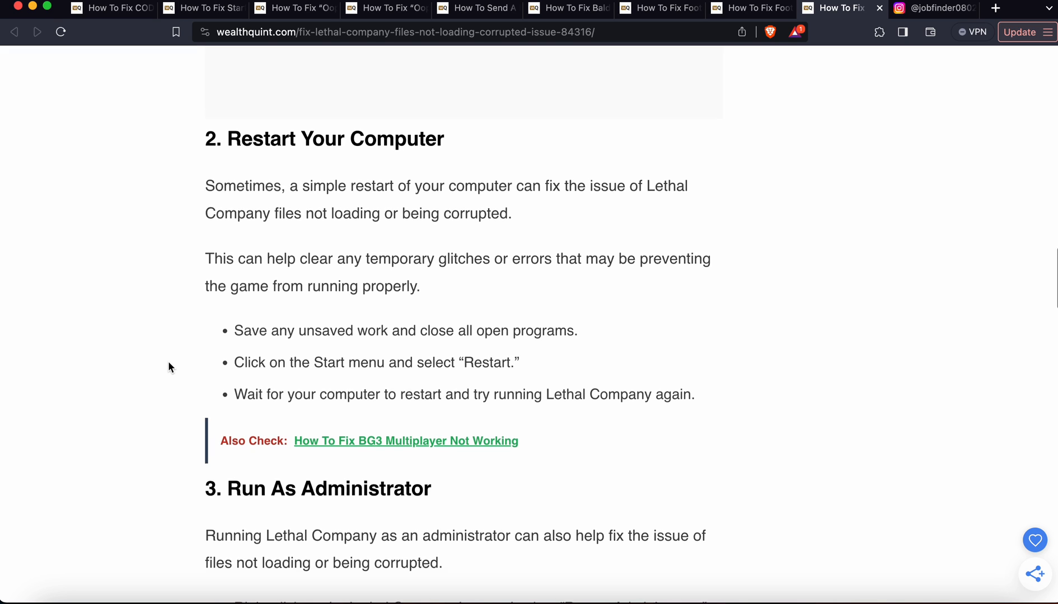
scroll(down, 3)
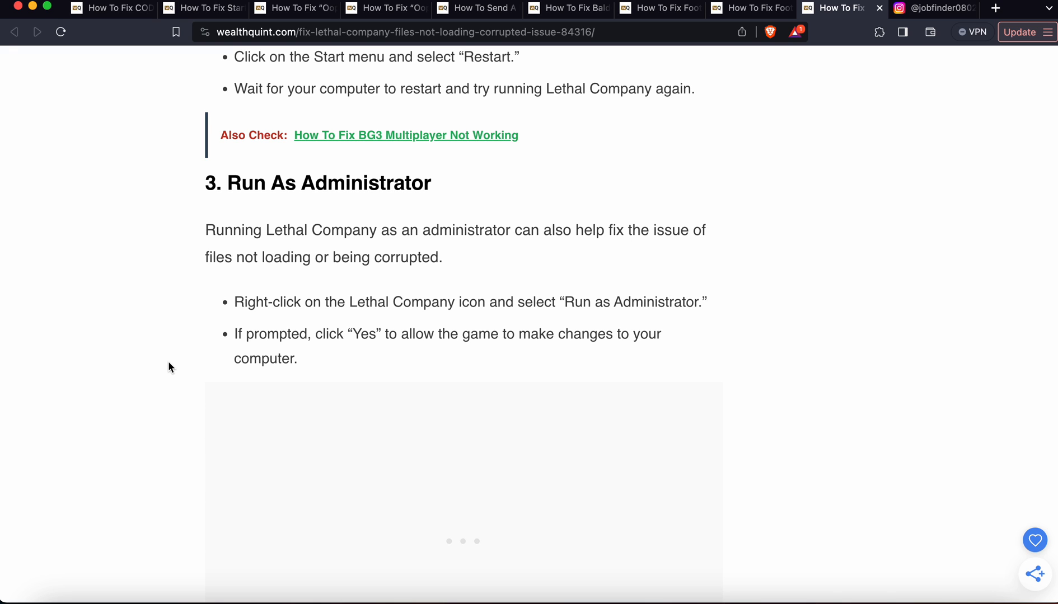
scroll(down, 3)
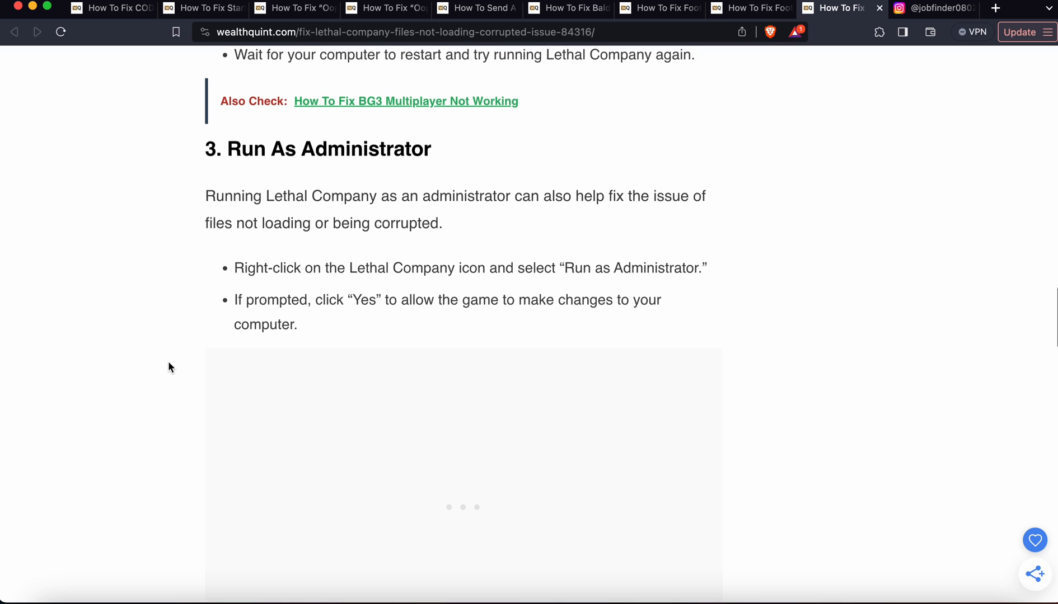
scroll(down, 3)
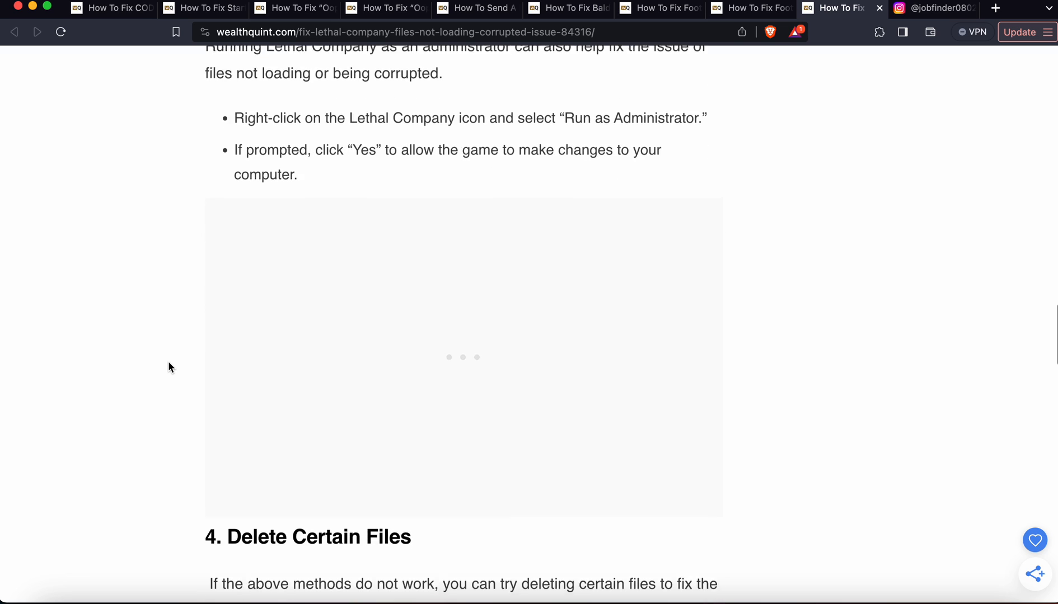
scroll(down, 3)
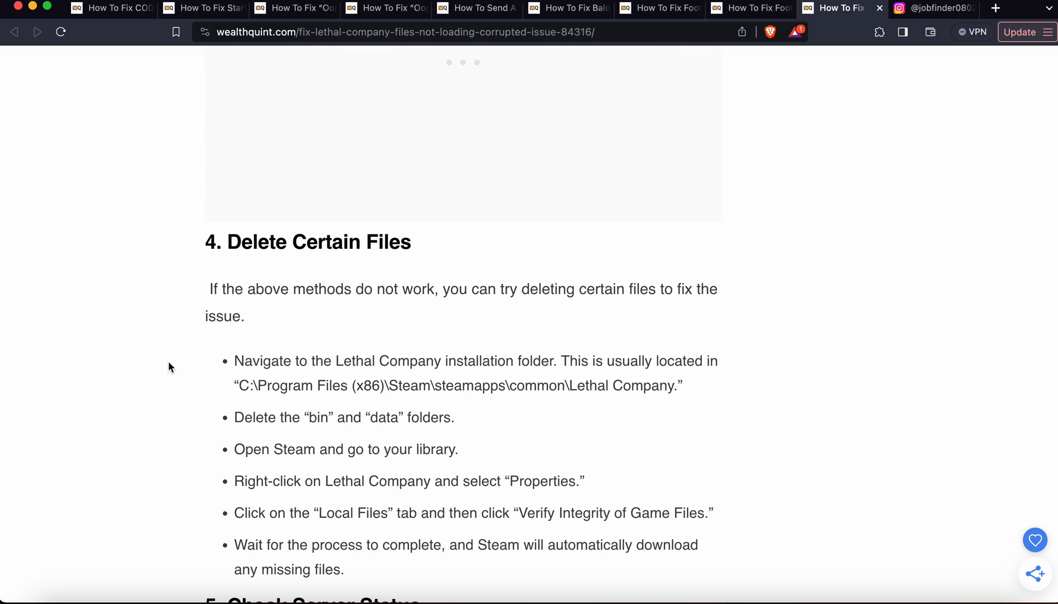
scroll(down, 3)
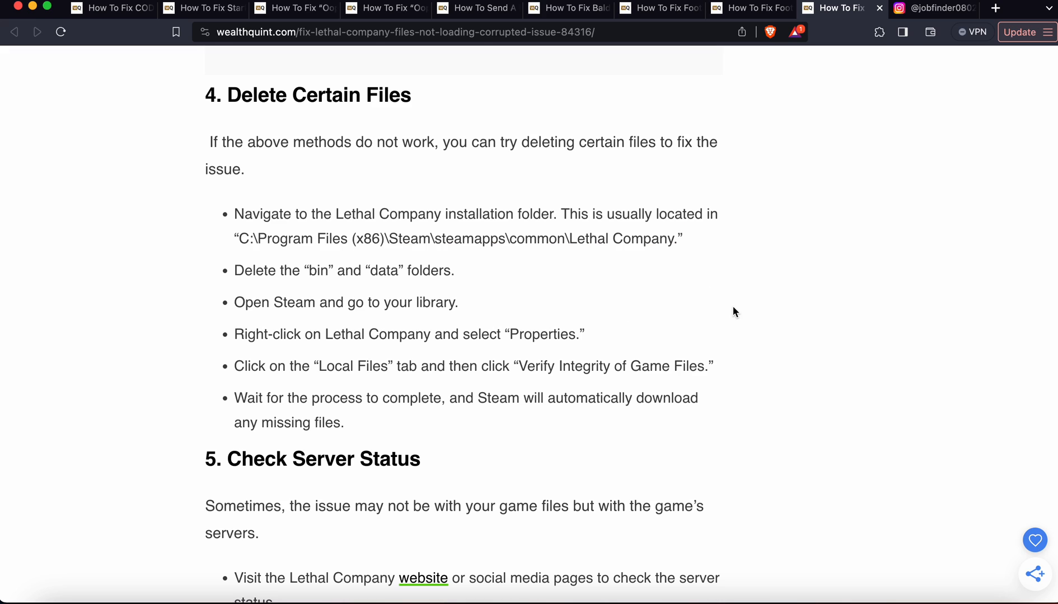
mouse_move(833, 288)
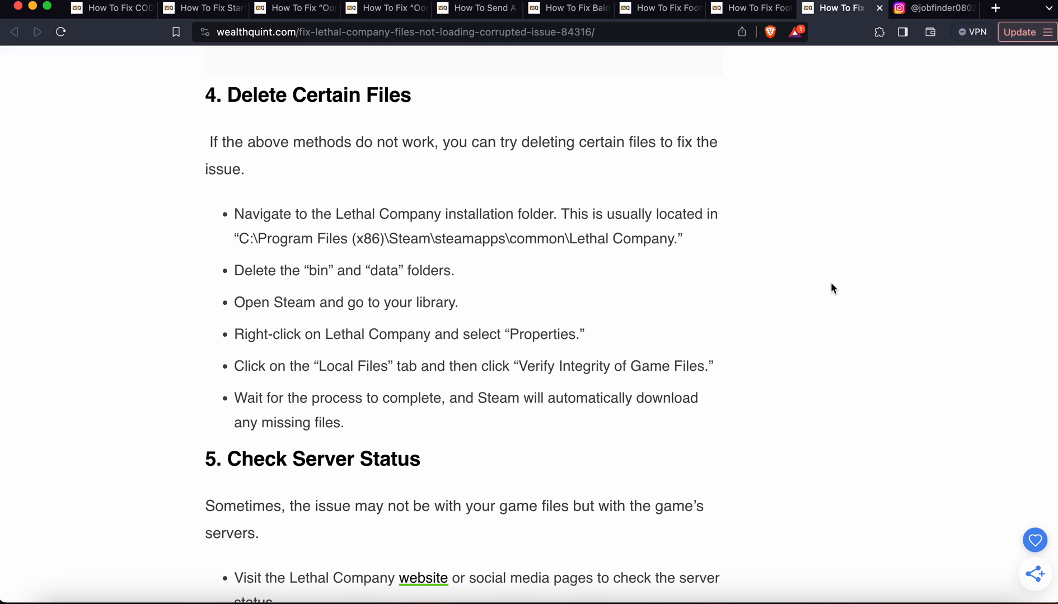
scroll(down, 3)
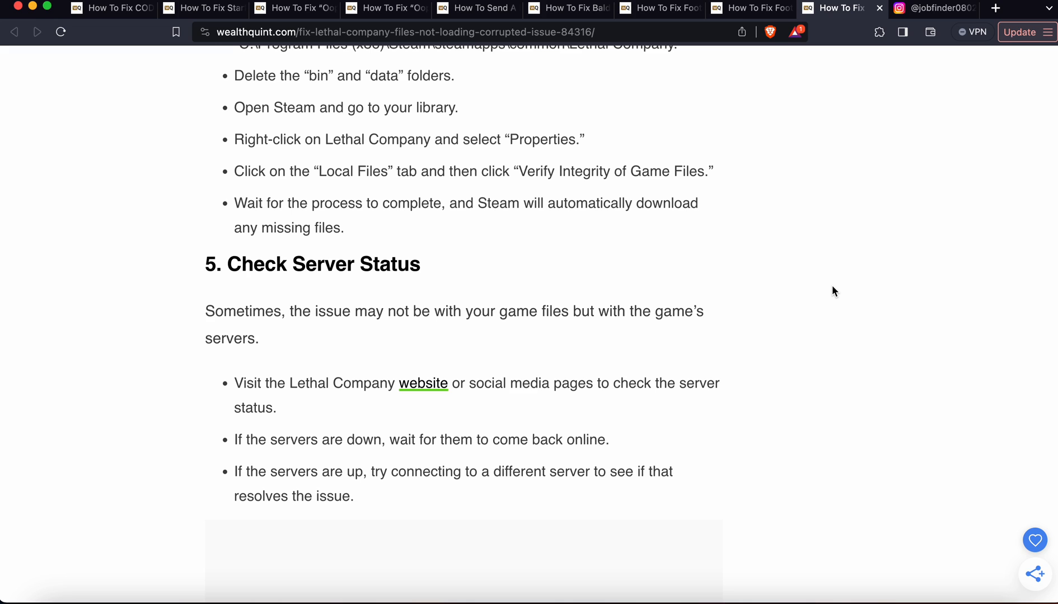
scroll(down, 3)
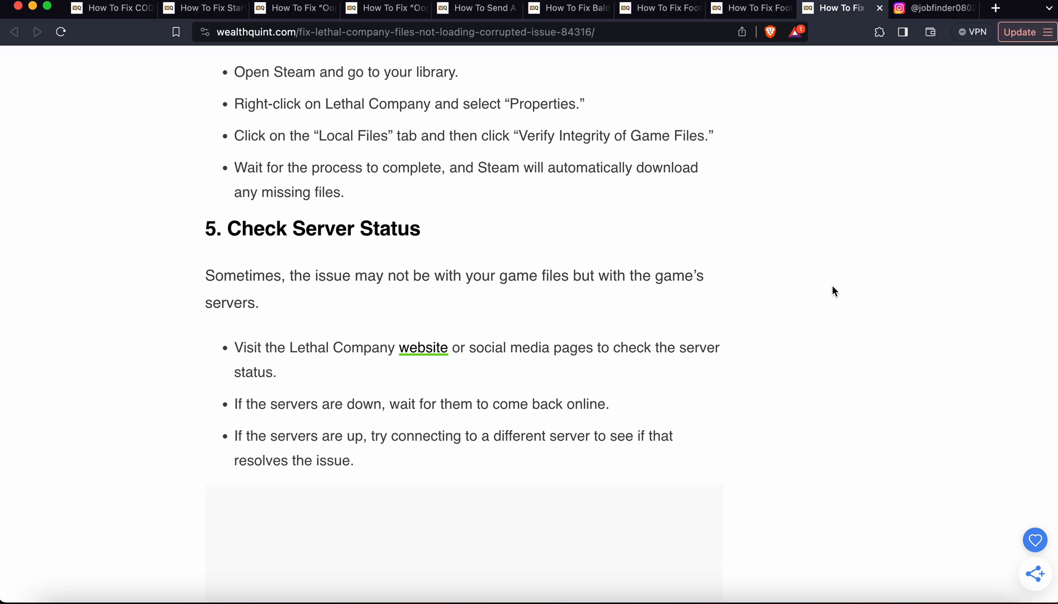
scroll(down, 3)
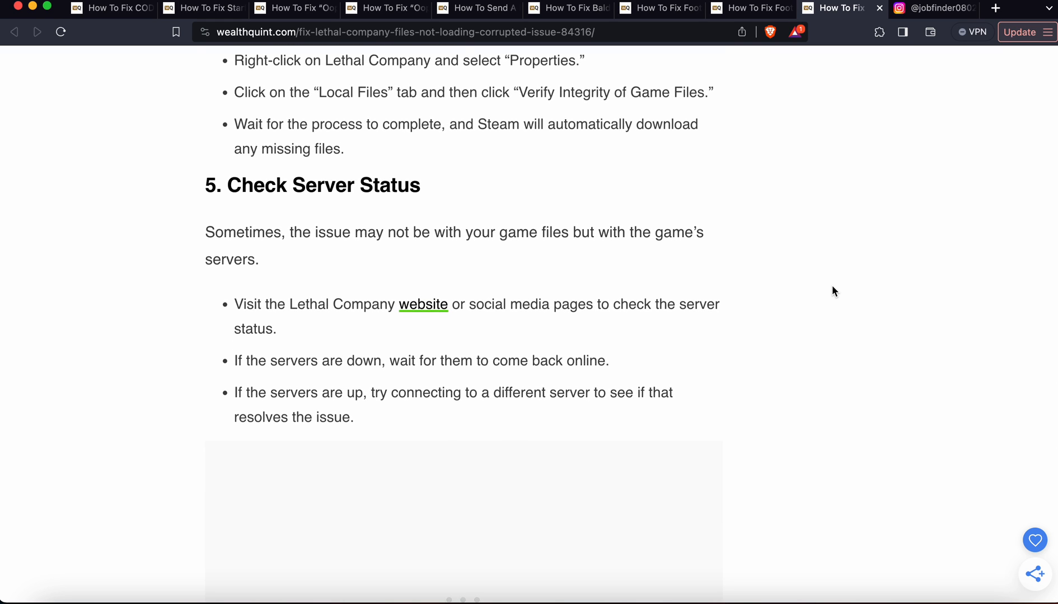
scroll(down, 3)
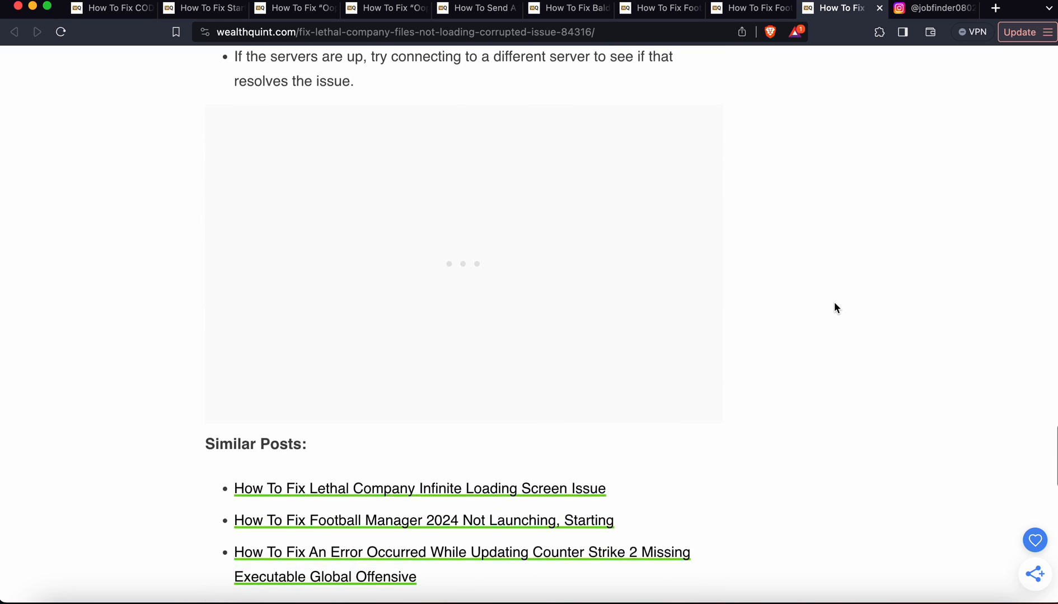